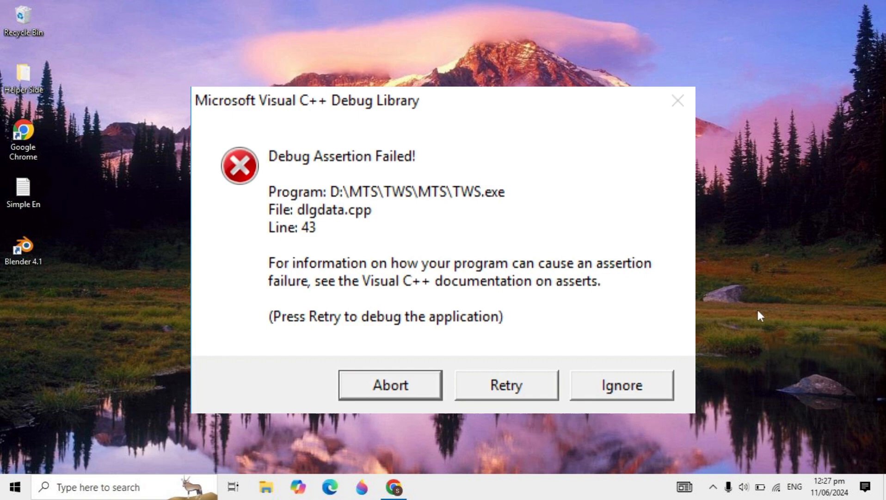
Step: Launch Google Chrome from the taskbar to a new tab page
click(390, 385)
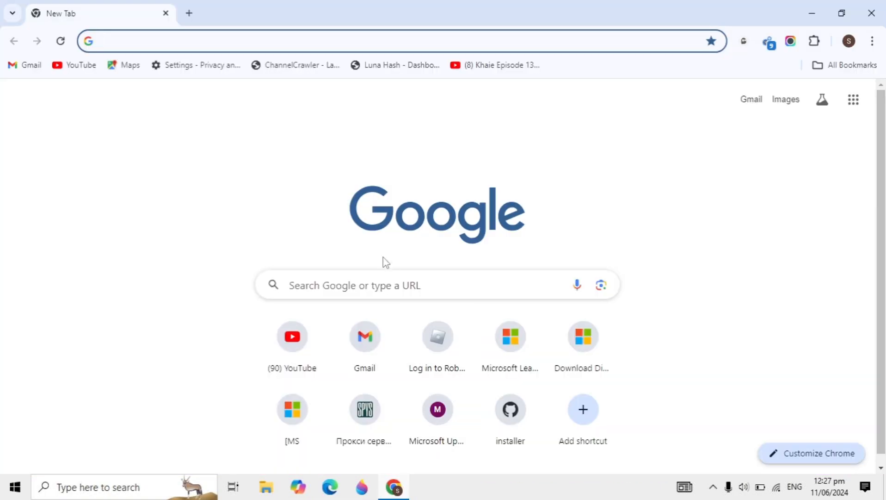
Step: Search Google for 'adobe creative cloud cleaner tool' and scroll through the results
click(414, 285)
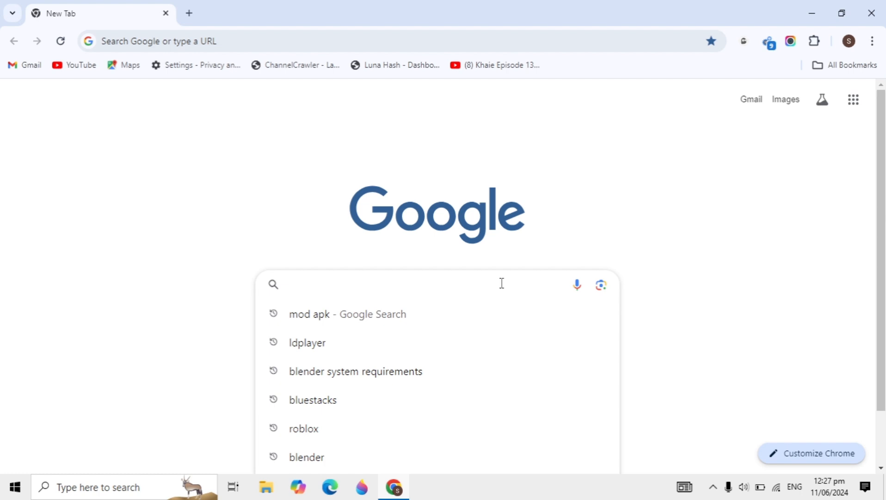
text(adobe creative)
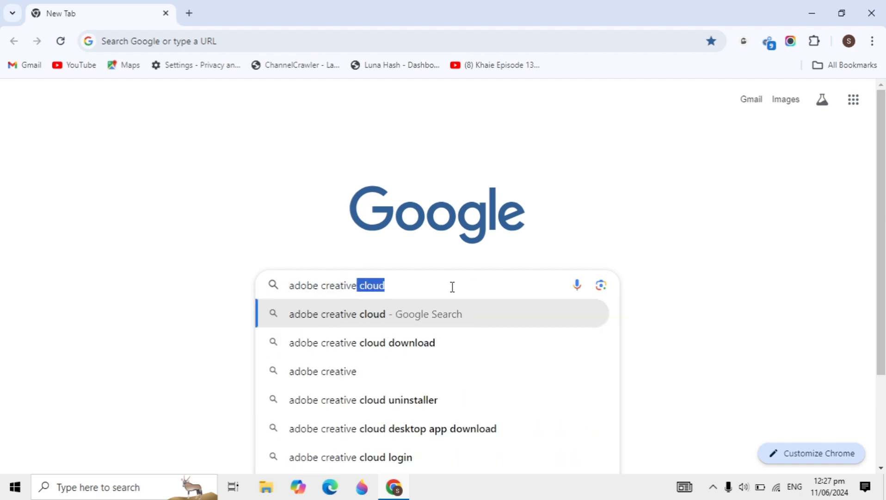
text(cloud cleaner tool)
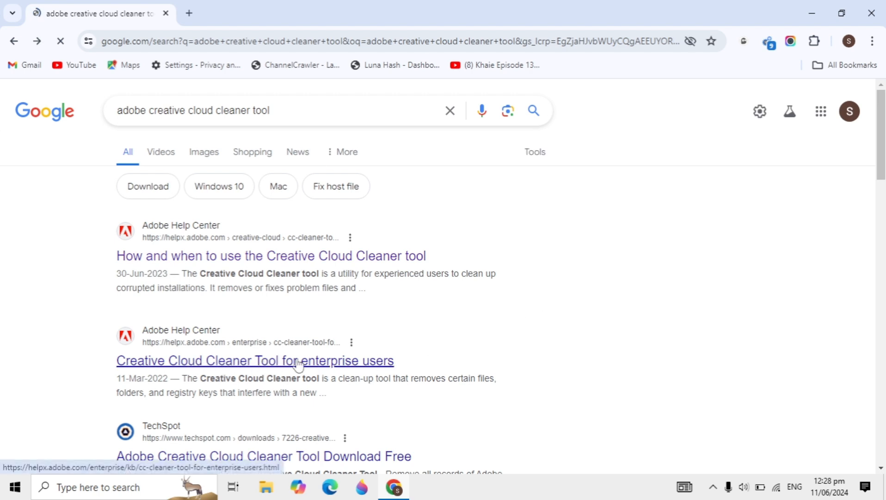
scroll(down, 3)
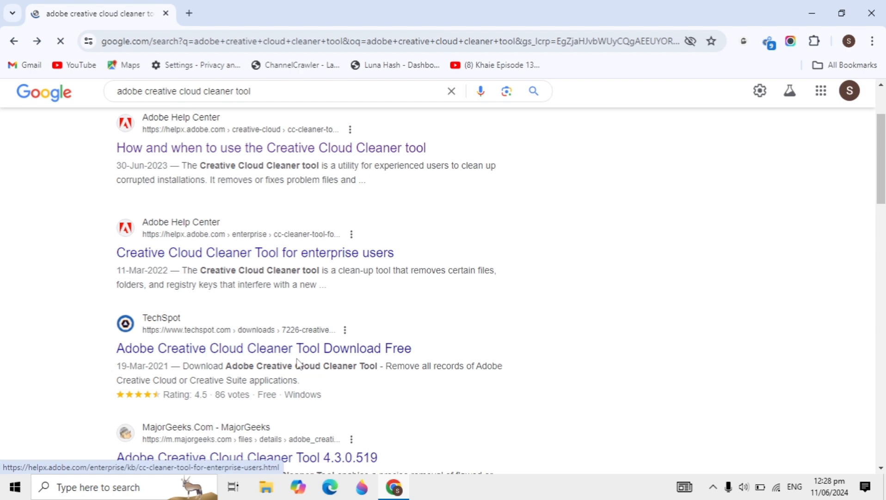
Step: Open Adobe's enterprise cleaner article and download AdobeCreativeCloudCleanerTool.exe
click(255, 252)
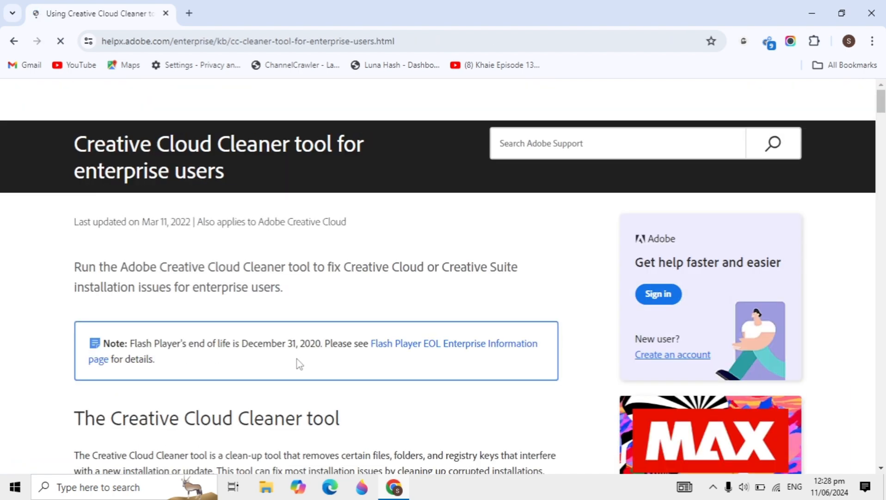
scroll(down, 3)
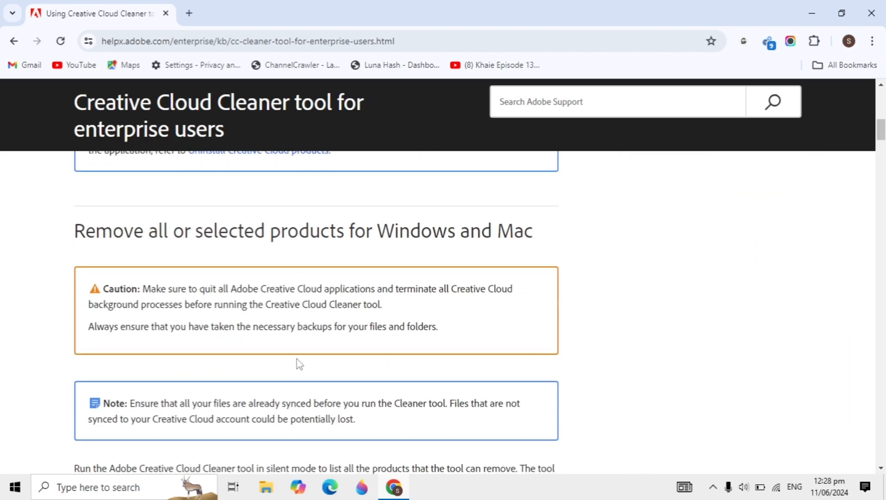
scroll(down, 3)
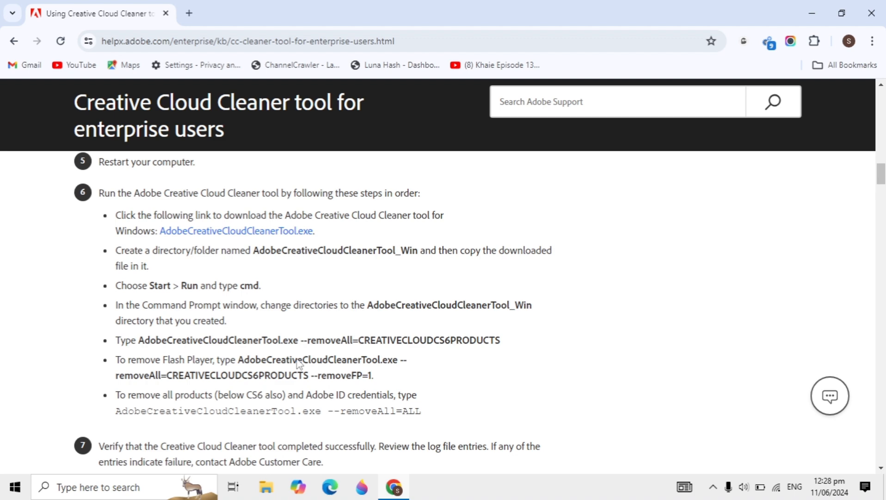
click(237, 229)
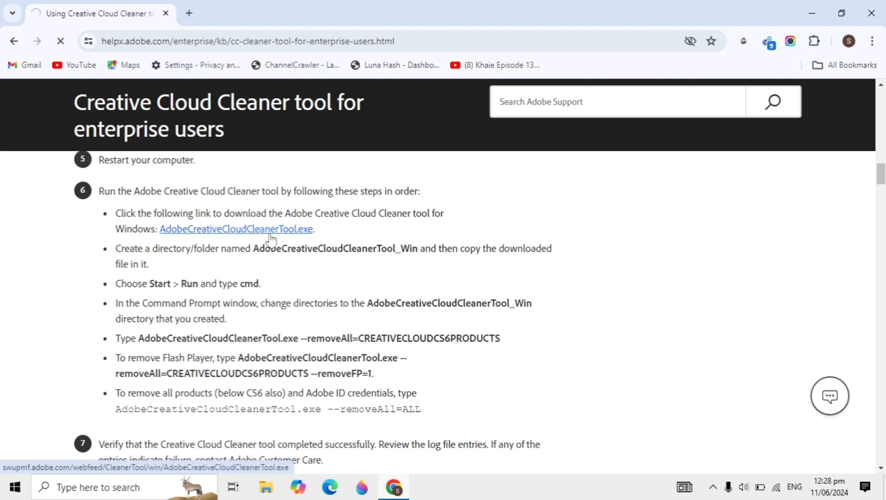
click(236, 228)
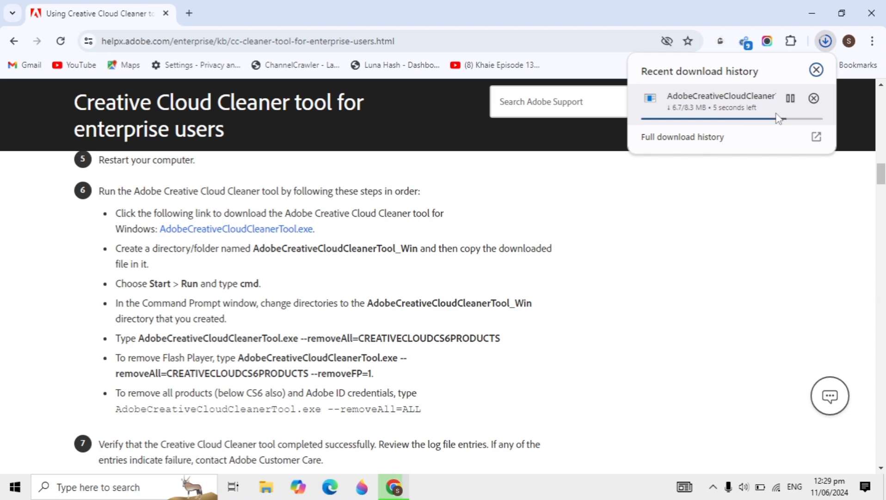
mouse_move(700, 197)
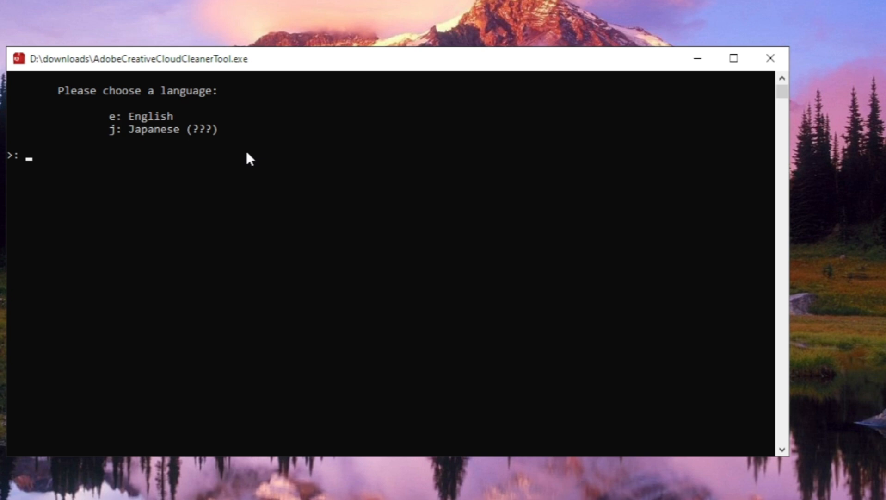
Step: Choose English (e) as the tool language and accept the license with y
text(e)
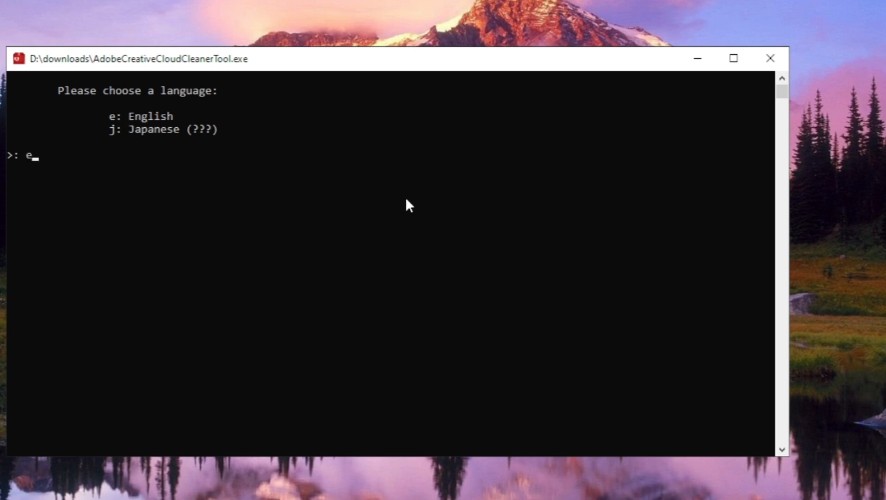
key(enter)
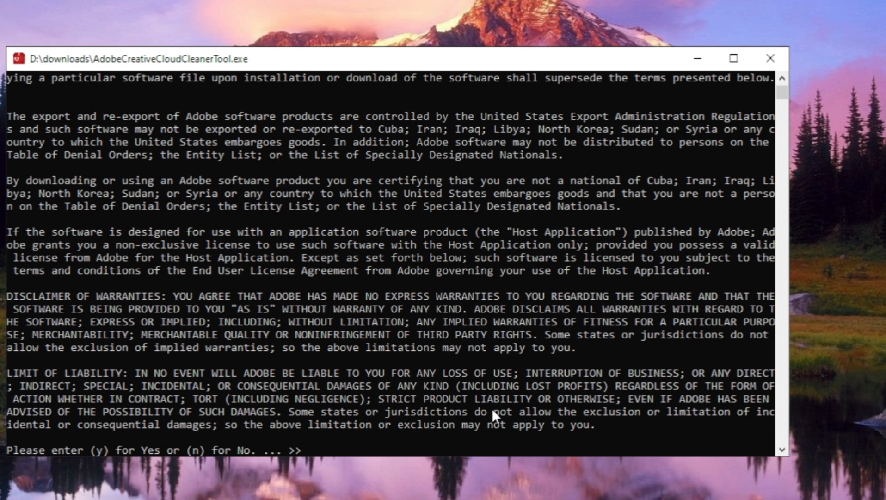
mouse_move(518, 424)
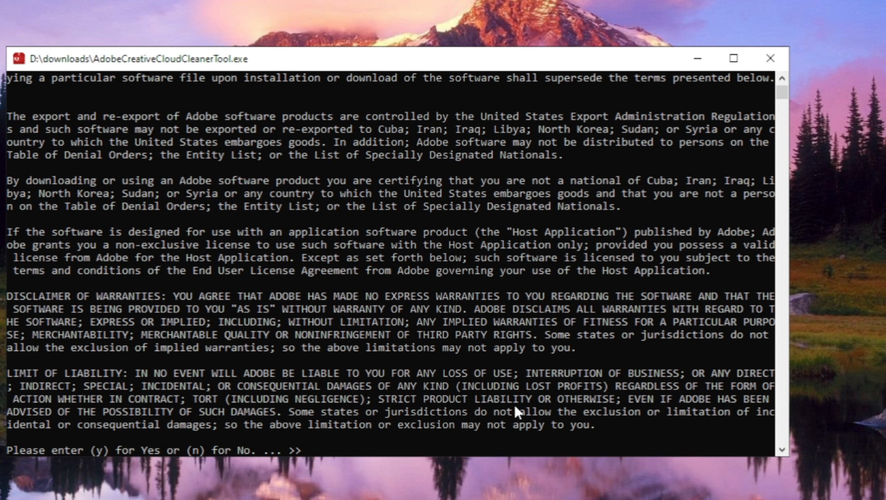
text(y)
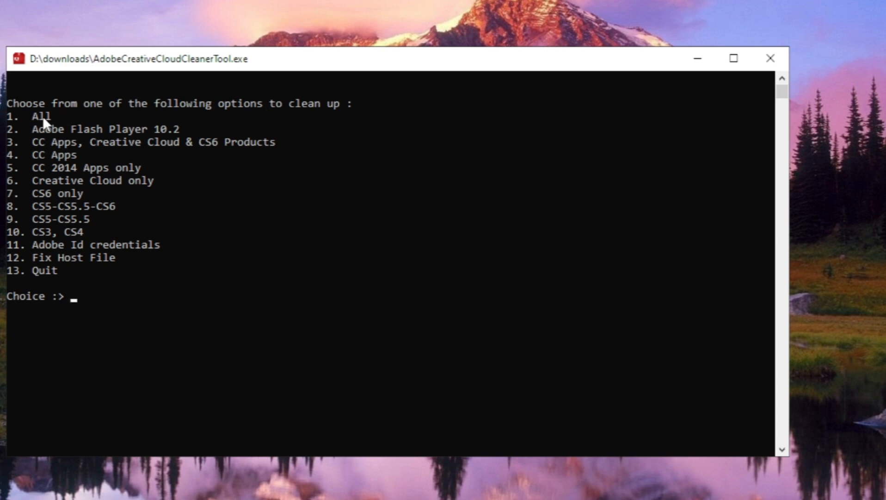
mouse_move(247, 311)
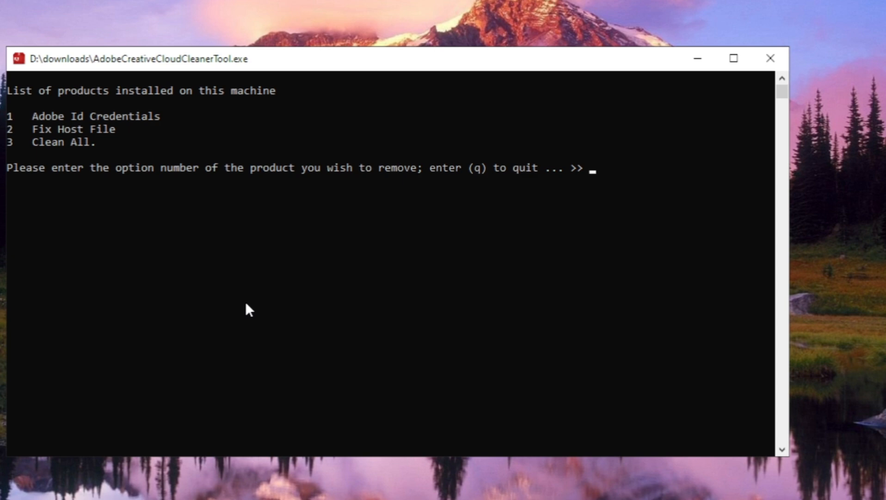
mouse_move(256, 200)
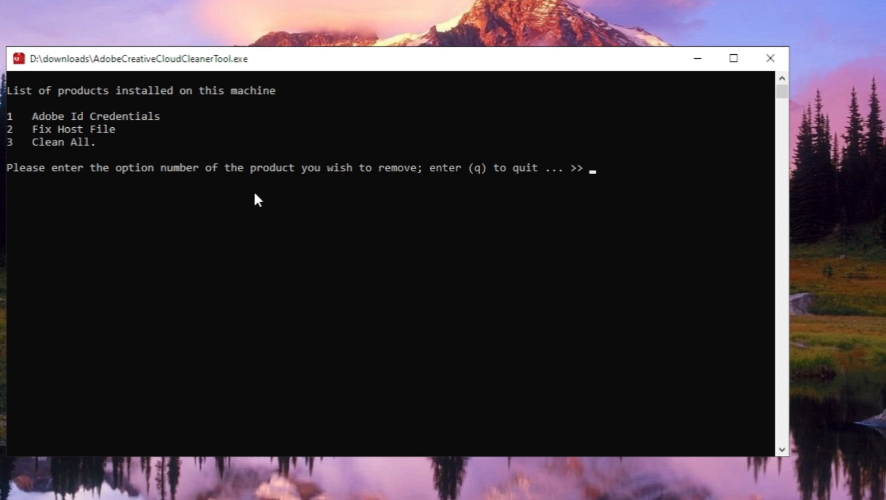
mouse_move(243, 110)
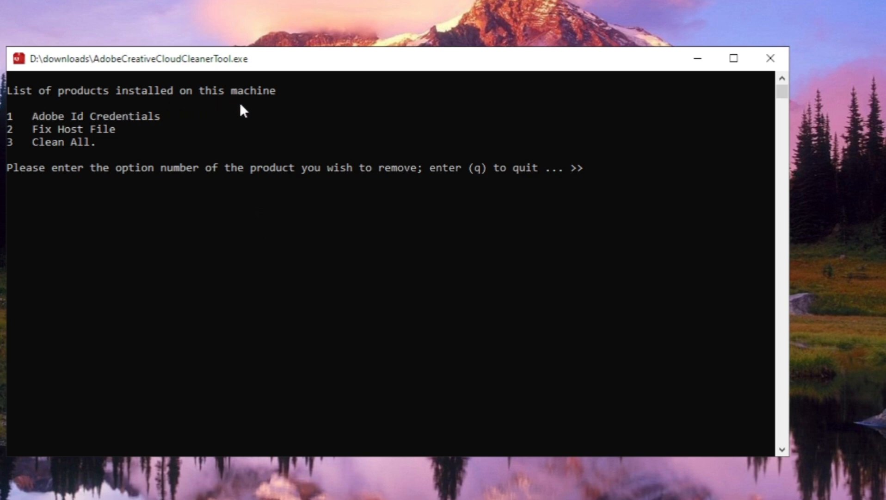
mouse_move(72, 158)
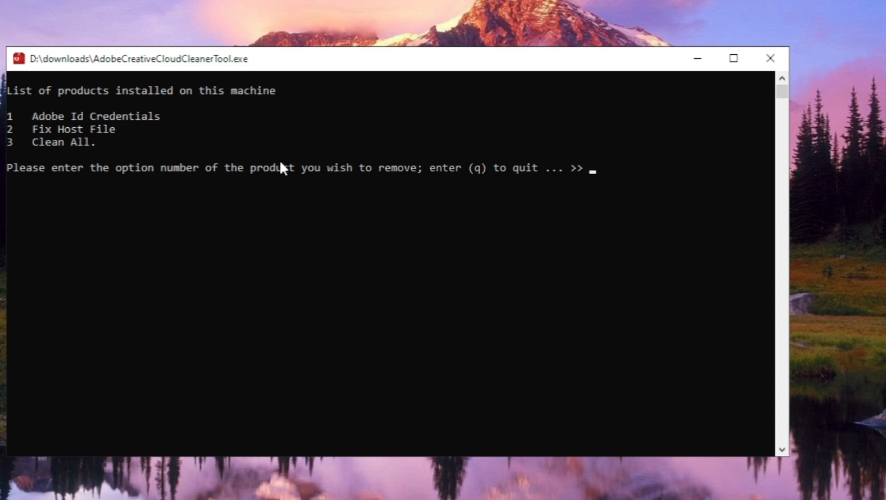
Step: Enter 3 for Clean All at the product list prompt
text(3)
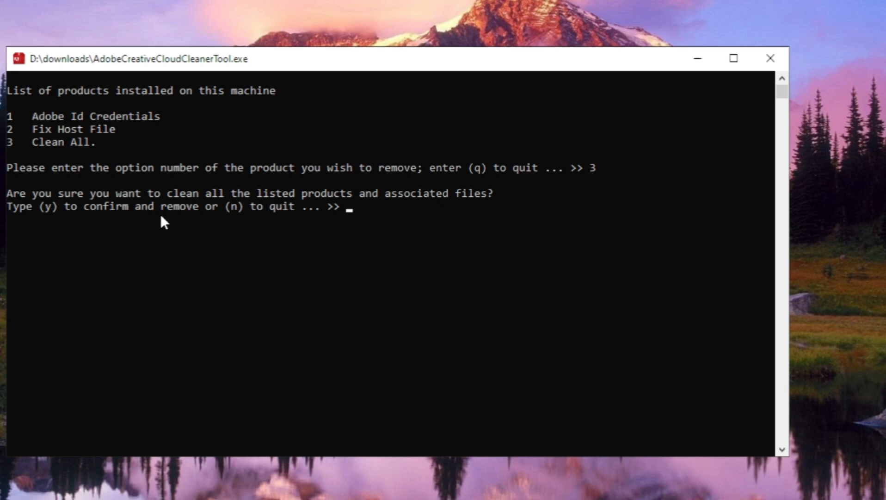
Step: Confirm removal with y, then quit the tool once it reports completed successfully
text(y)
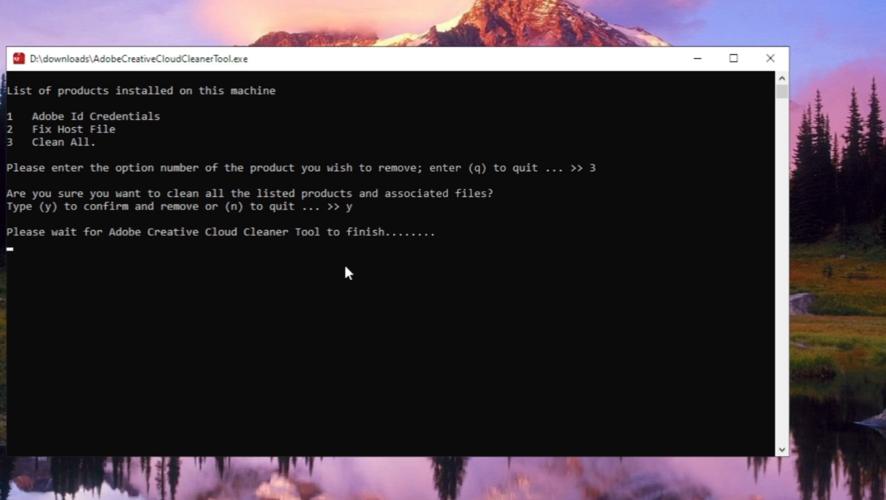
mouse_move(626, 297)
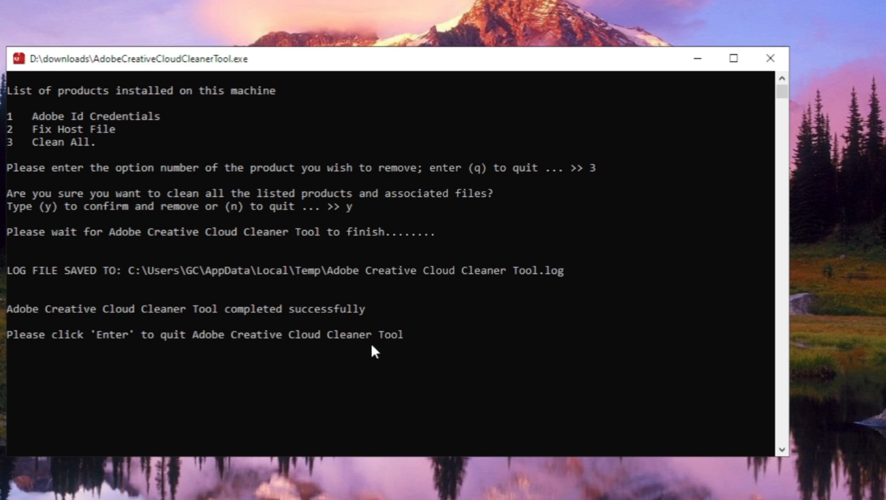
mouse_move(406, 372)
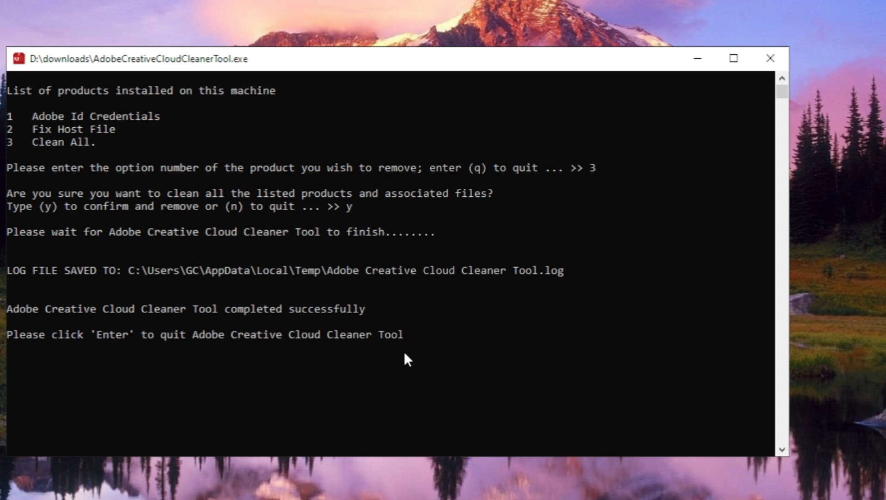
key(enter)
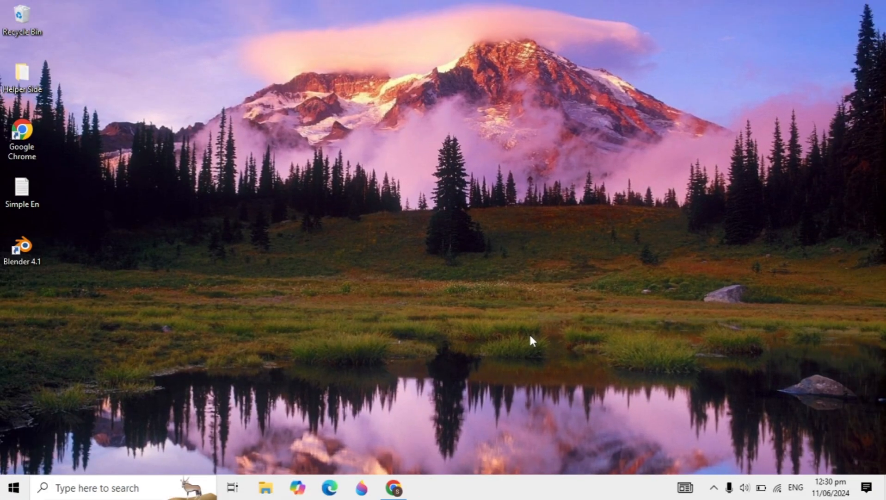